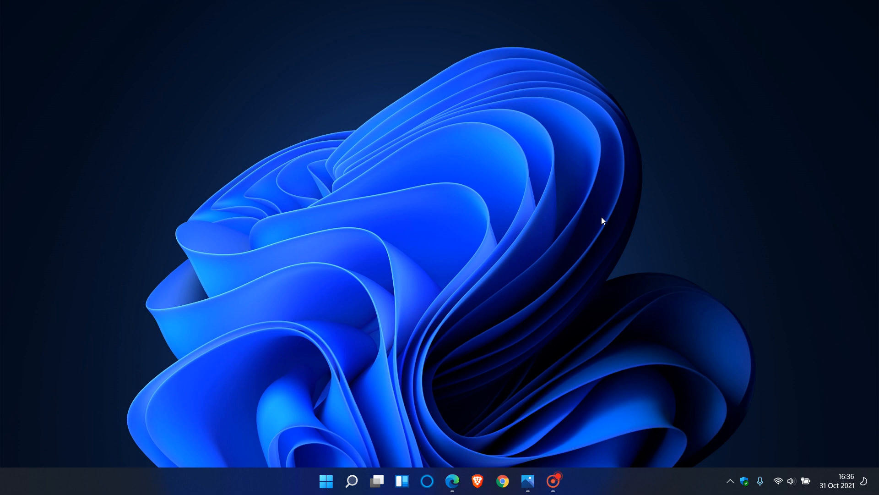
mouse_move(744, 480)
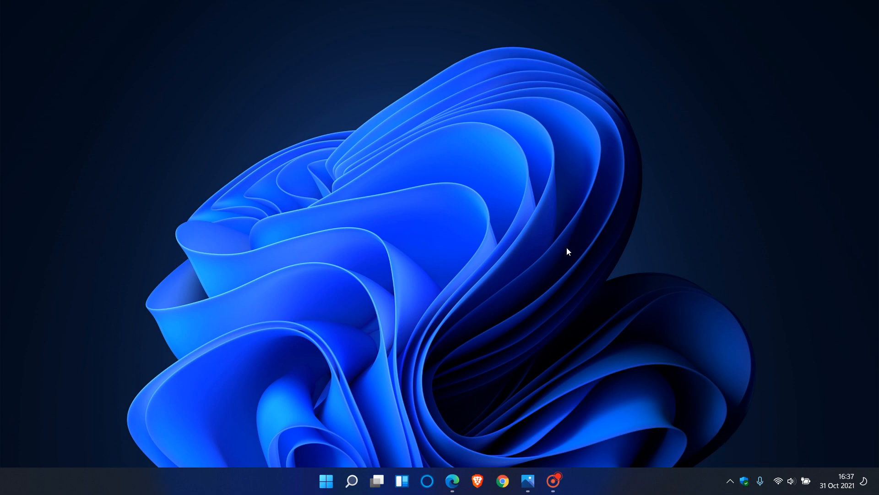
mouse_move(605, 241)
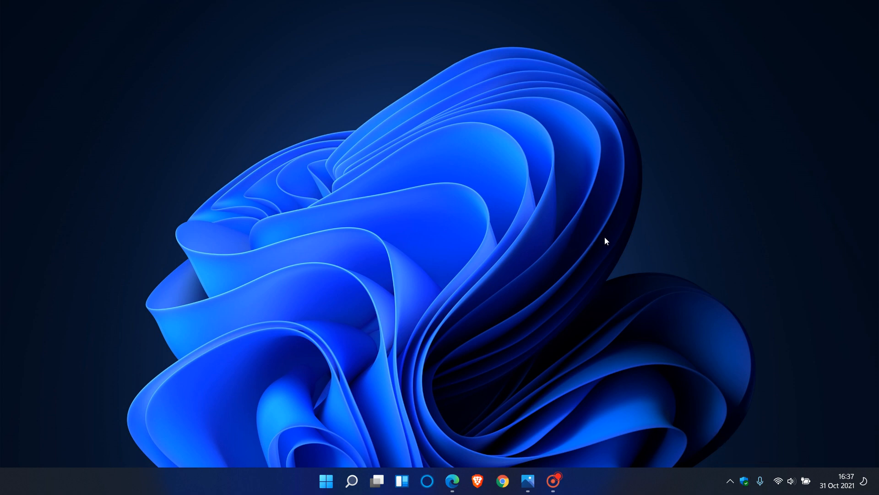
mouse_move(565, 238)
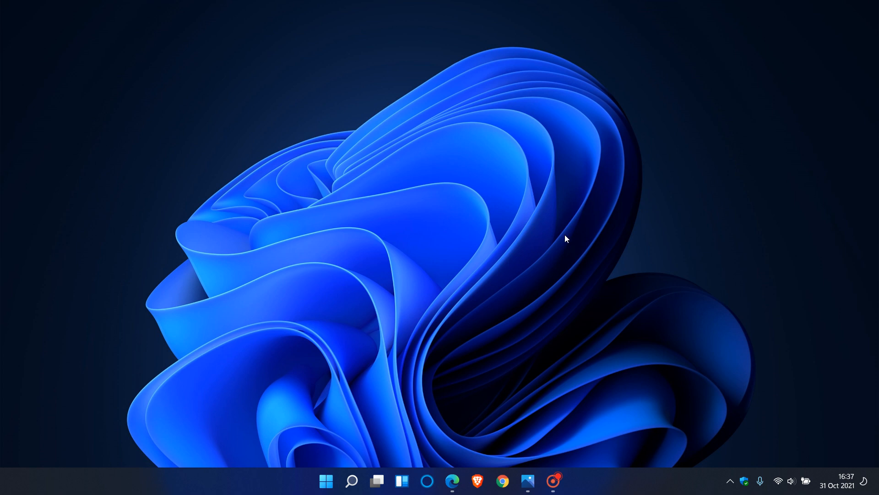
mouse_move(541, 275)
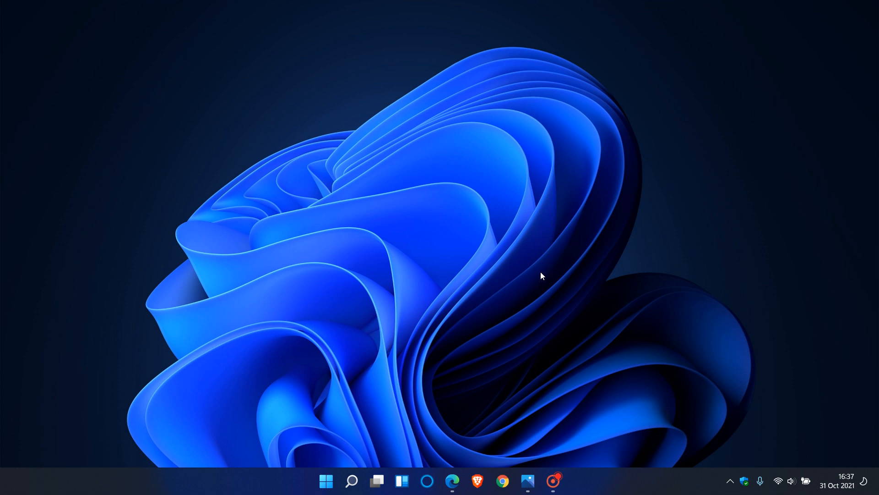
mouse_move(533, 301)
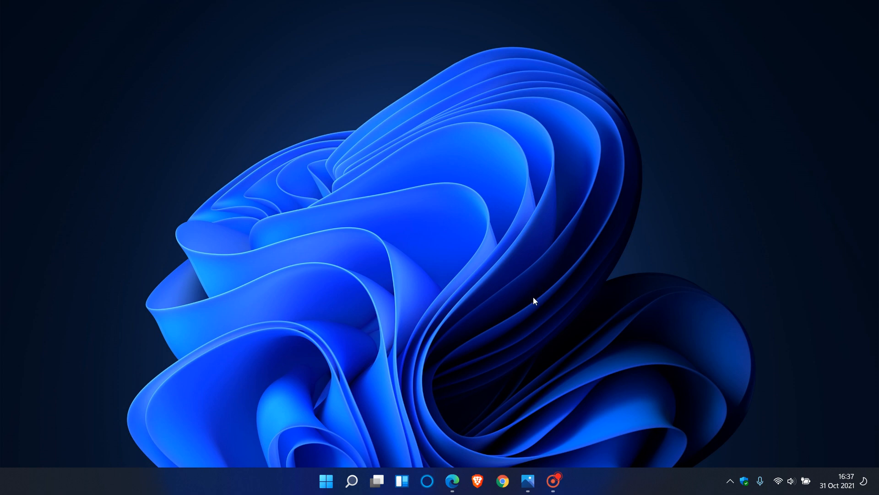
Bring the Edge window with the Microsoft Defender Preview store listing to the front.
click(451, 480)
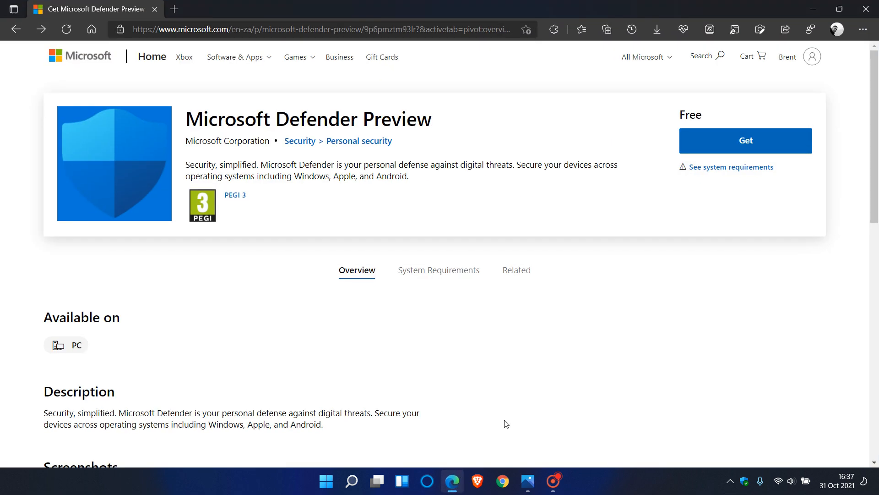
mouse_move(663, 350)
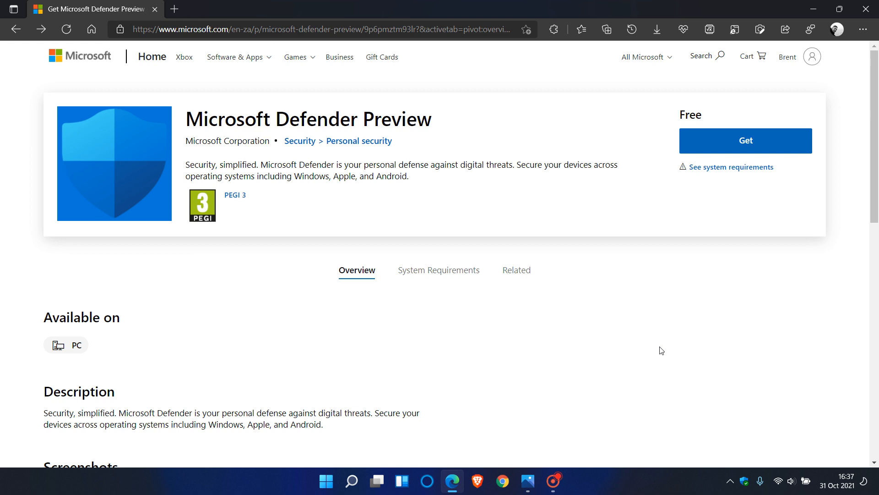
mouse_move(661, 352)
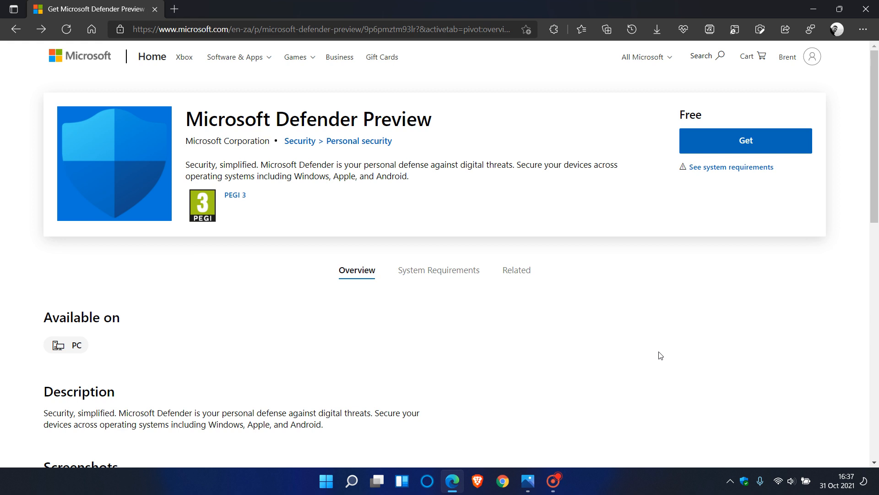
mouse_move(424, 208)
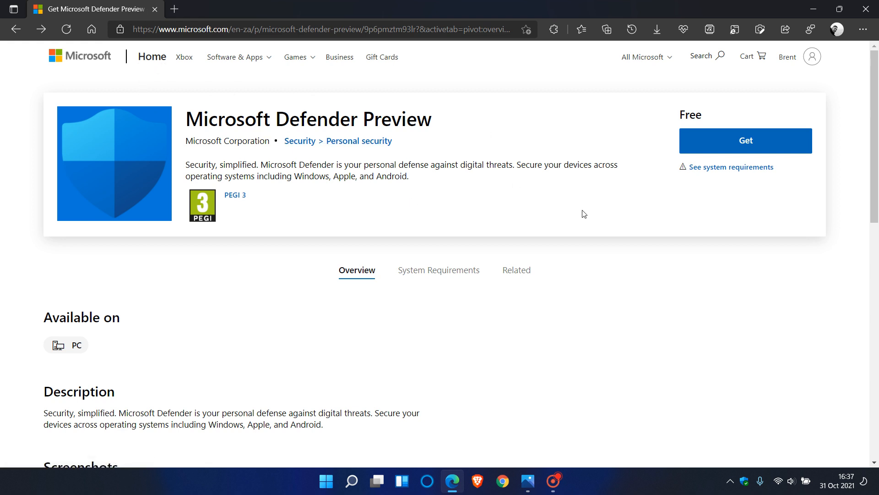
mouse_move(613, 218)
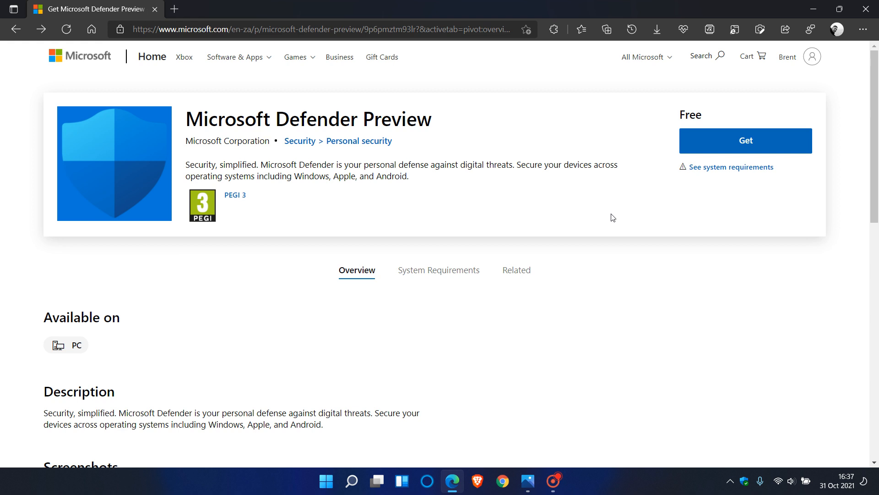
mouse_move(565, 211)
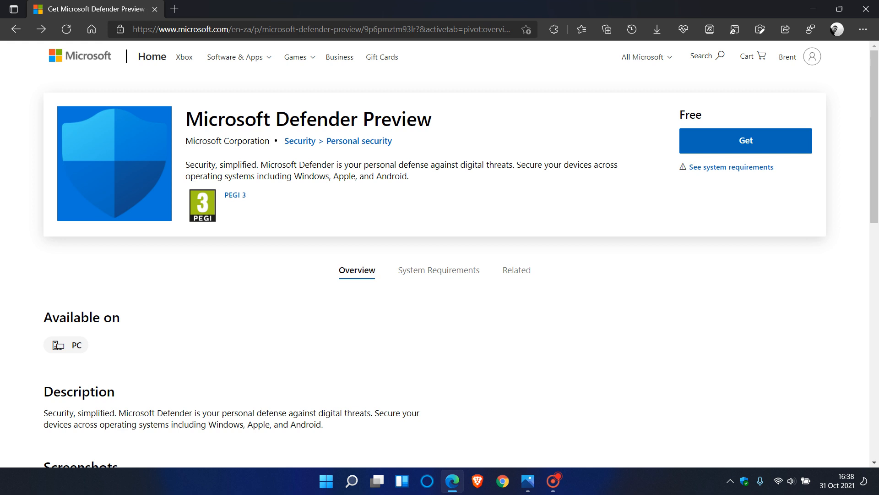
Highlight the short app description, then move down to the Screenshots and Additional information sections.
drag(187, 164, 335, 164)
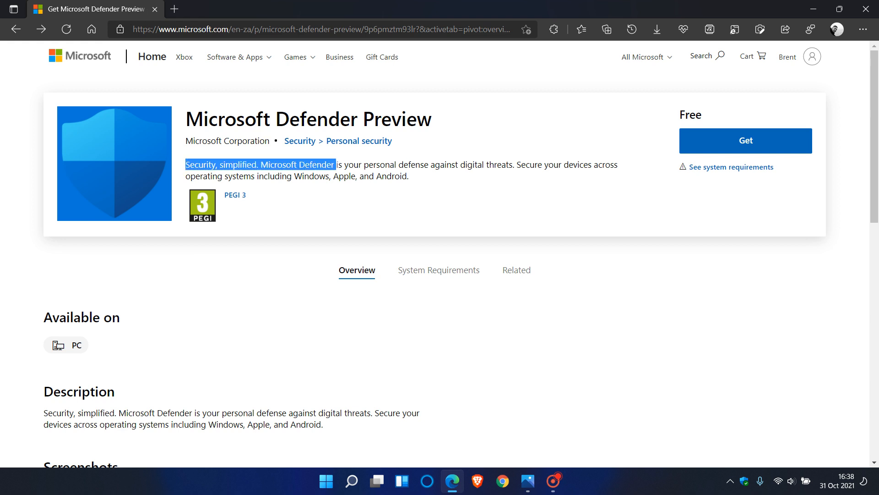
drag(335, 164, 426, 176)
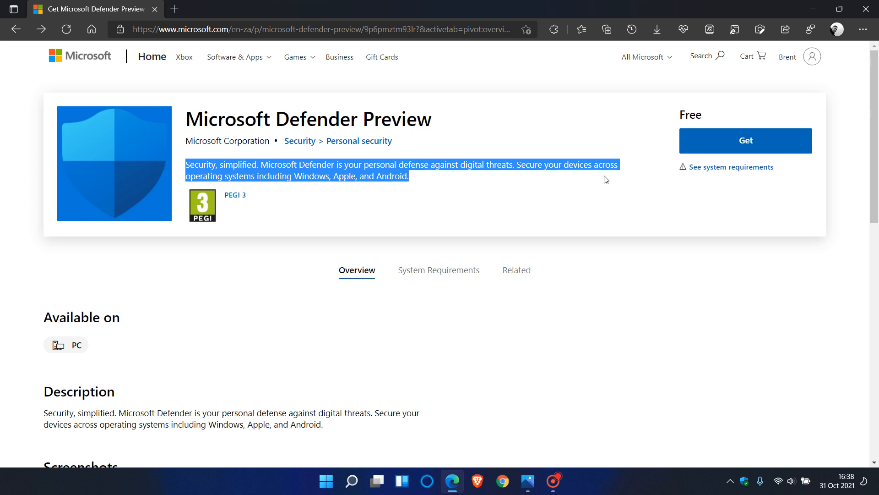
mouse_move(287, 188)
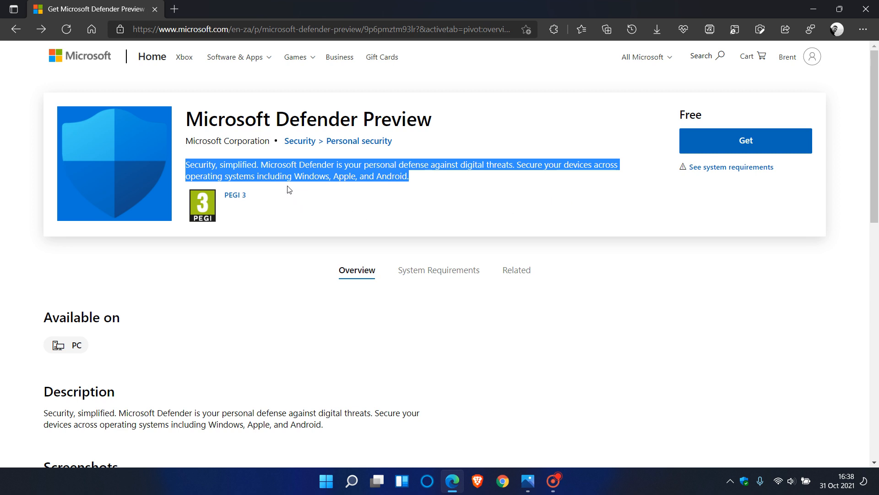
mouse_move(354, 190)
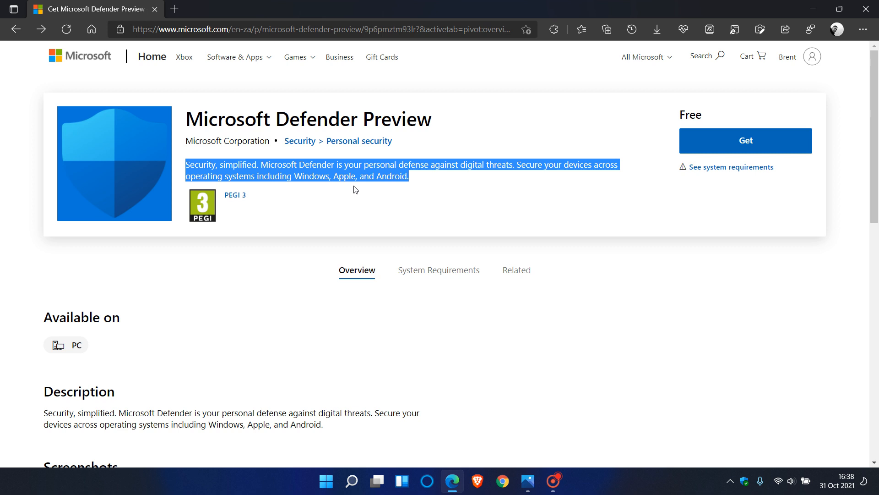
mouse_move(593, 196)
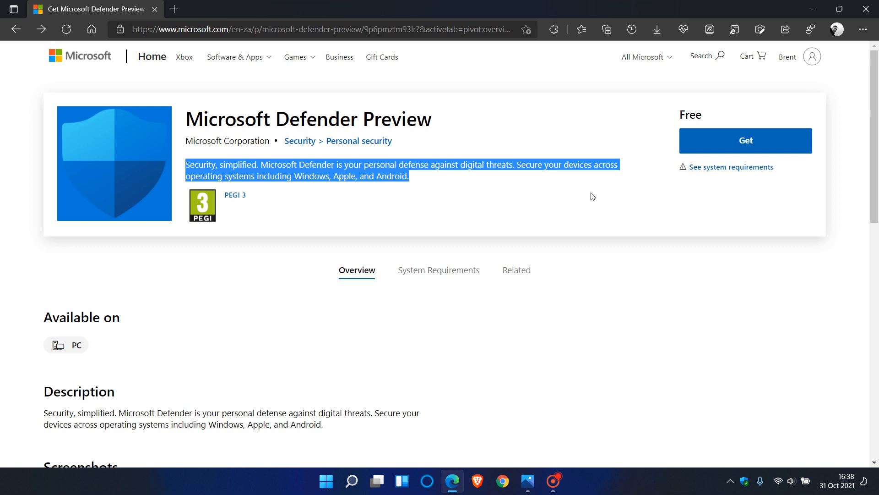
scroll(down, 3)
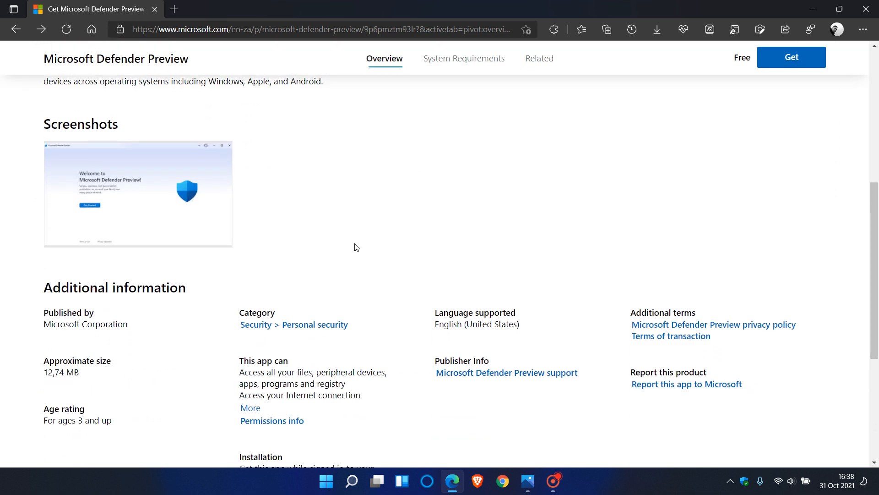
click(138, 193)
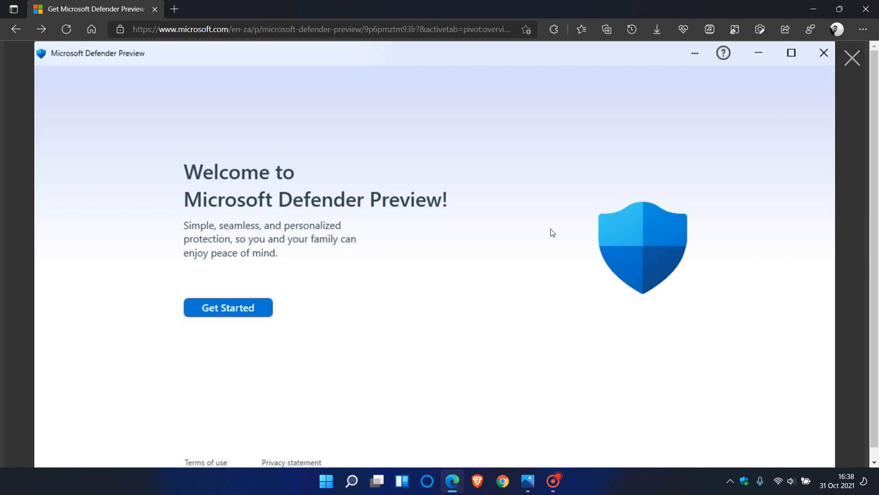
mouse_move(318, 238)
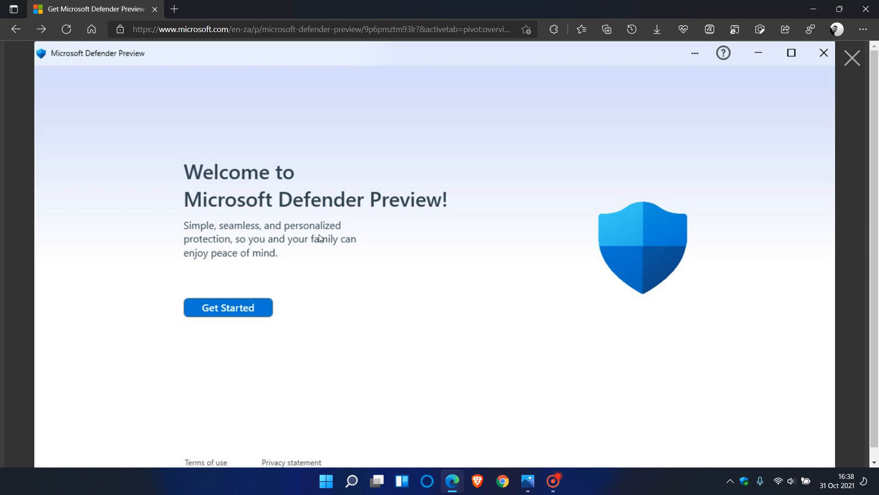
mouse_move(358, 253)
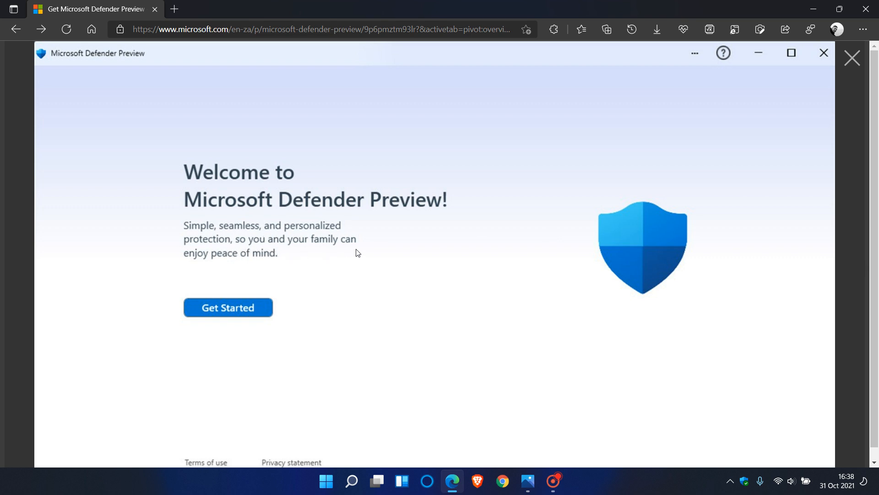
mouse_move(418, 215)
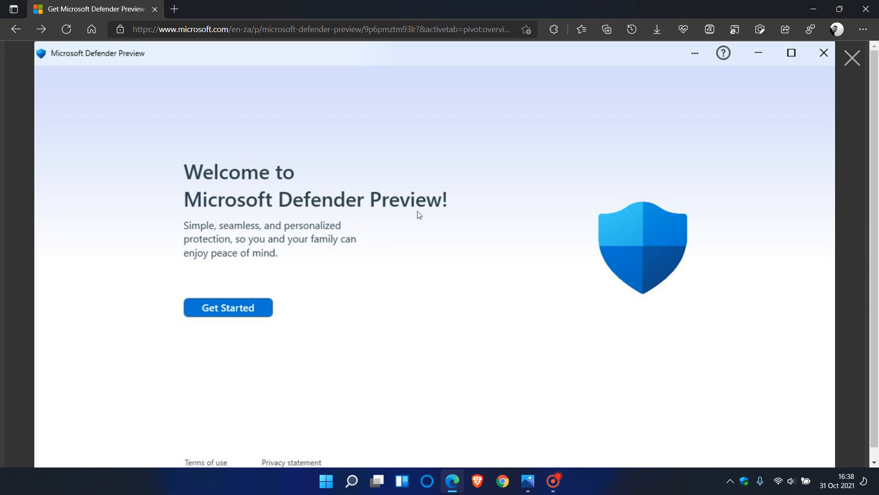
mouse_move(458, 257)
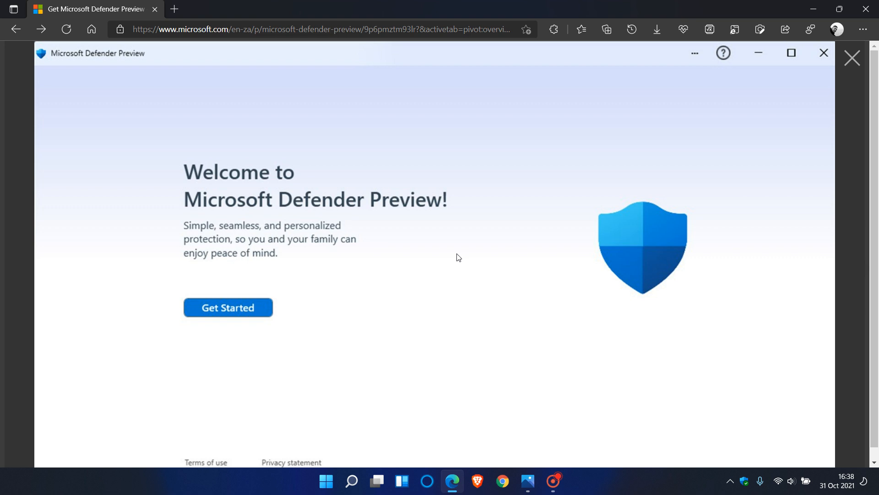
mouse_move(479, 246)
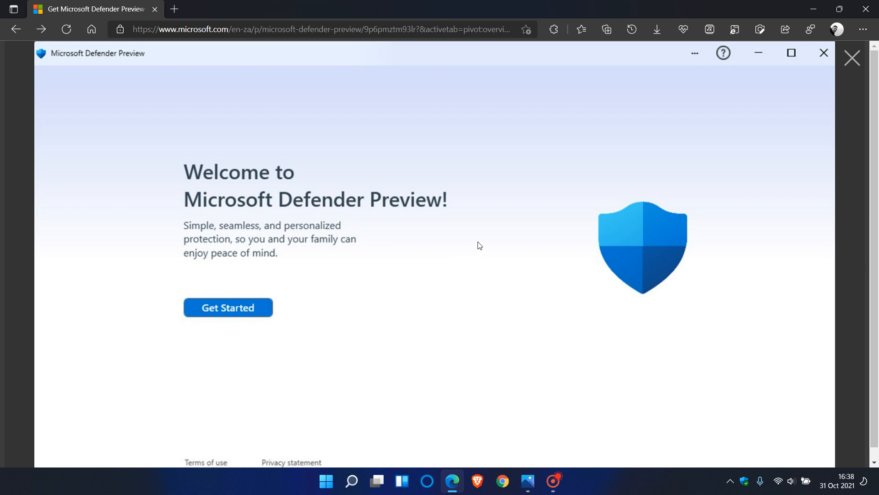
mouse_move(792, 102)
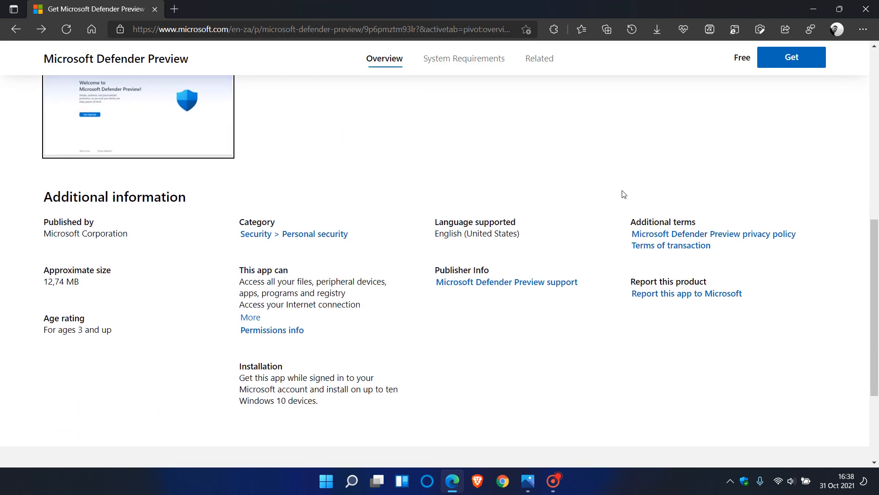
click(526, 480)
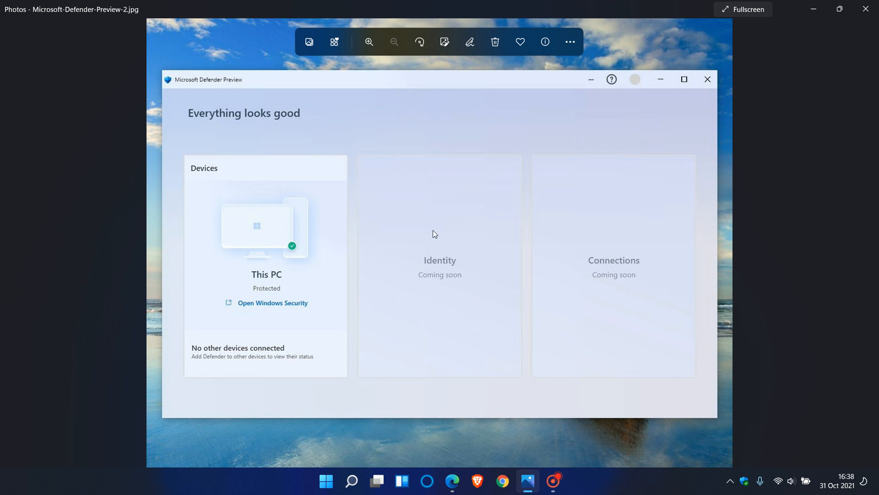
mouse_move(315, 99)
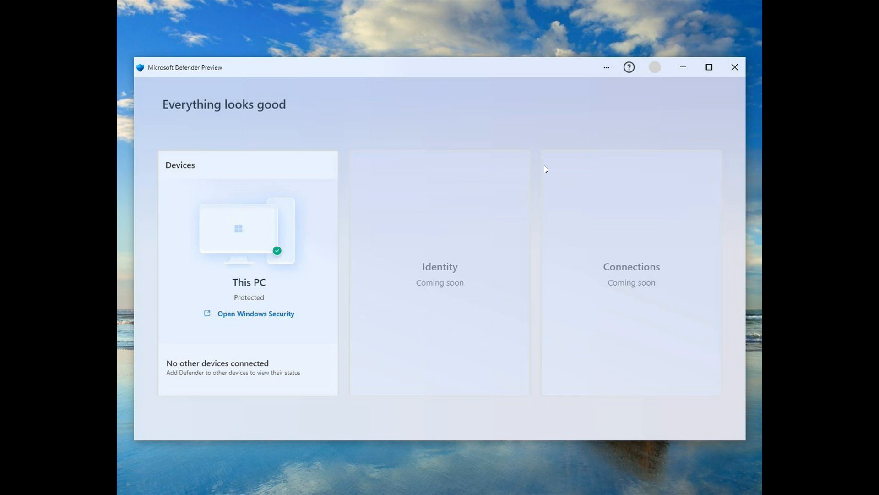
mouse_move(255, 229)
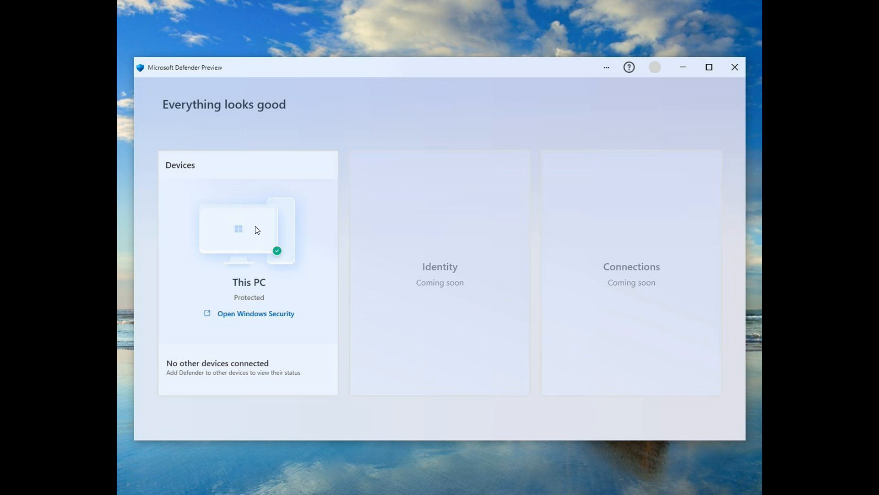
mouse_move(481, 259)
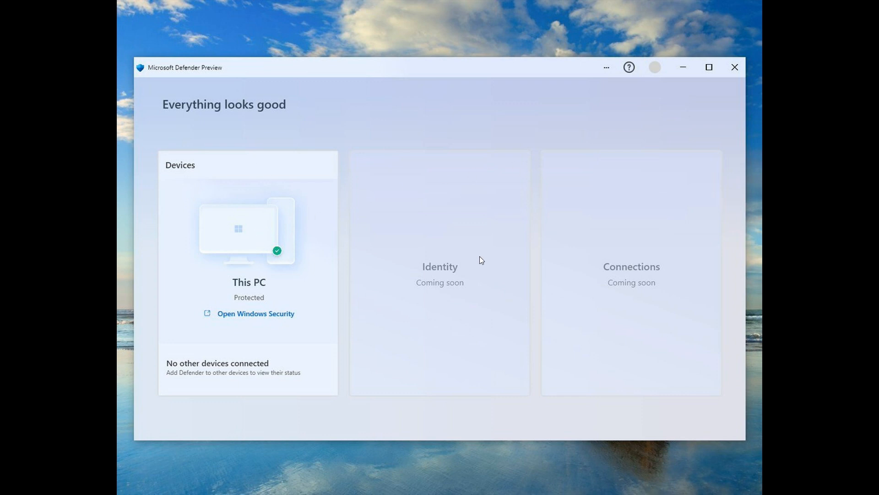
mouse_move(449, 269)
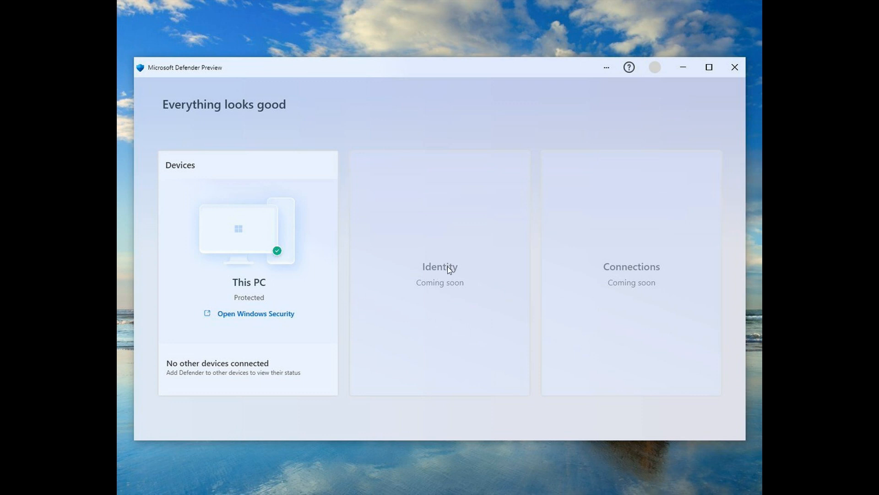
mouse_move(625, 272)
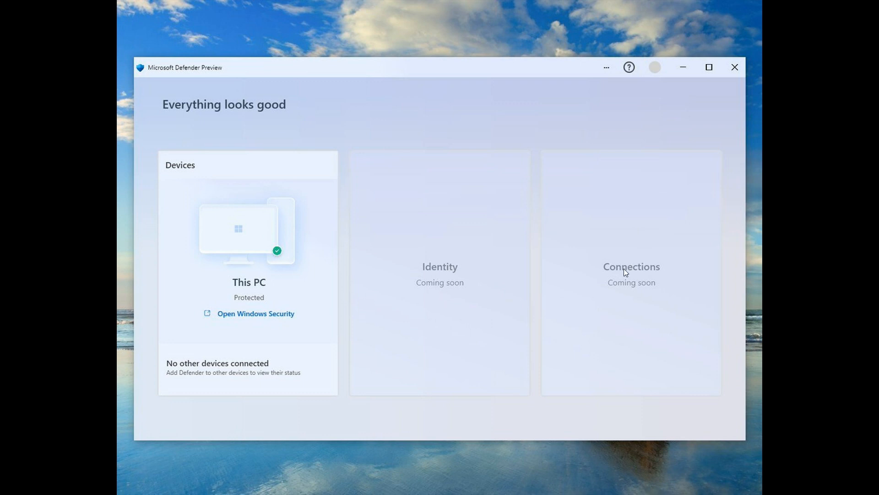
mouse_move(633, 291)
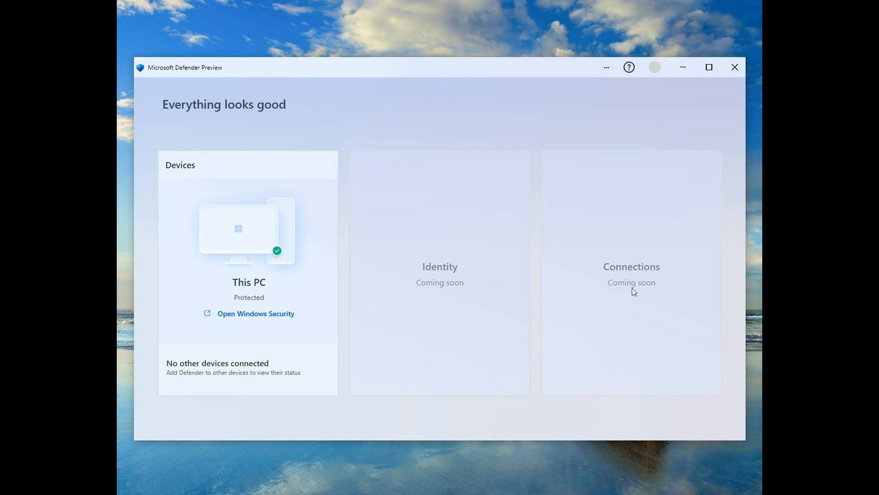
mouse_move(181, 370)
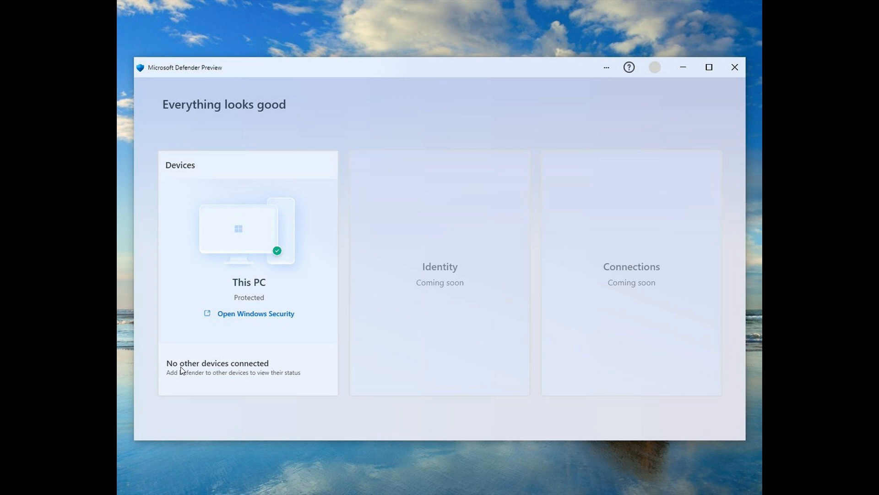
mouse_move(247, 371)
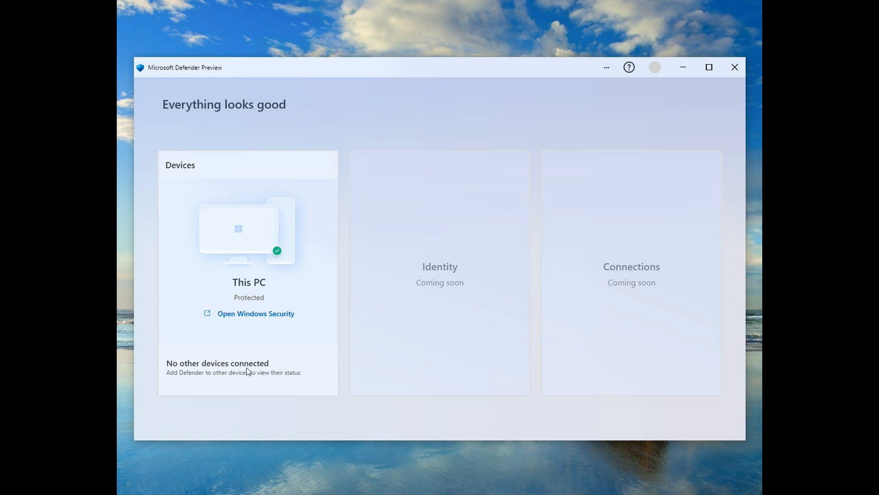
mouse_move(263, 381)
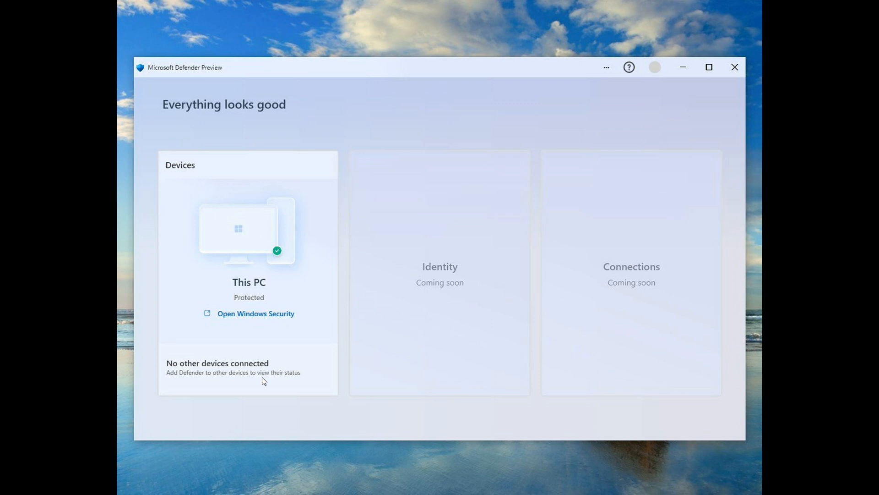
mouse_move(497, 288)
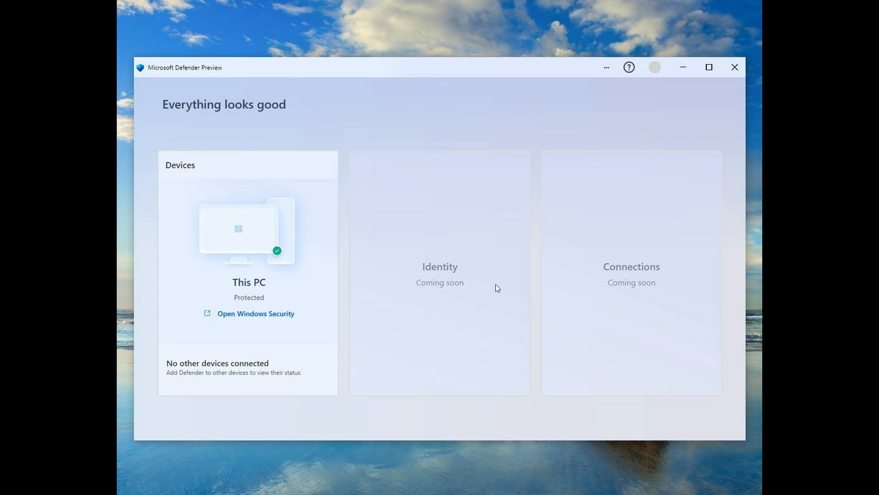
mouse_move(505, 210)
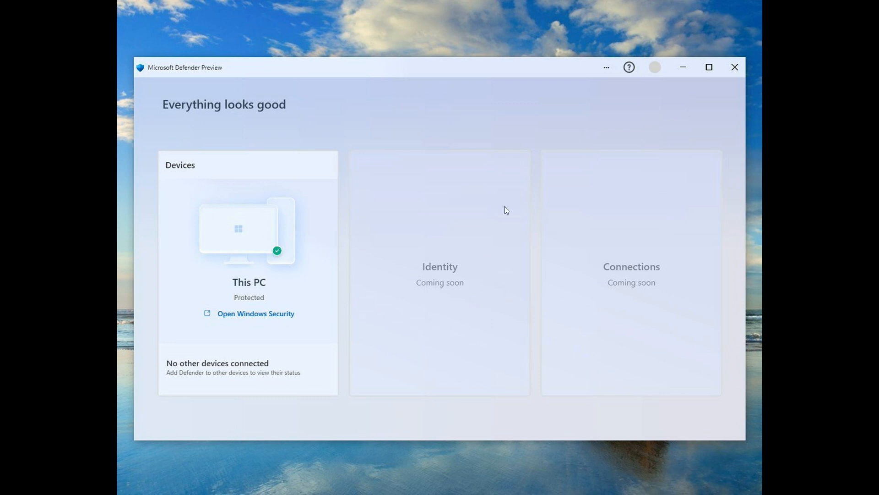
mouse_move(424, 219)
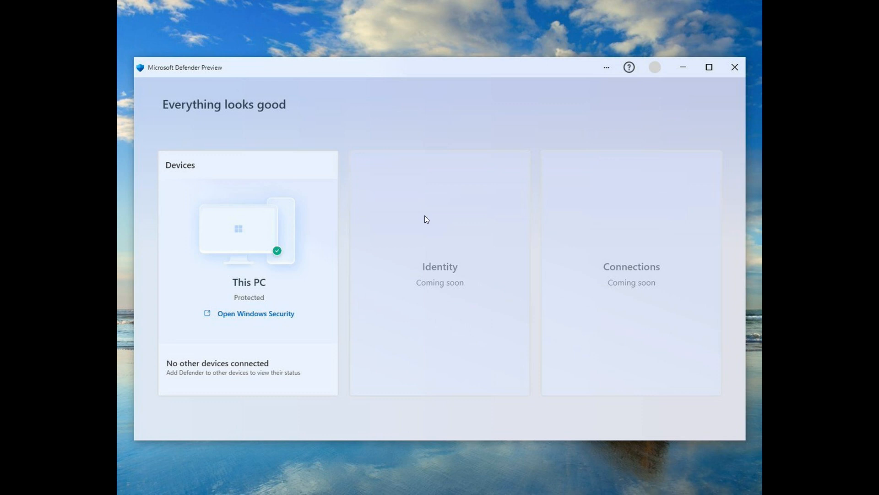
mouse_move(405, 322)
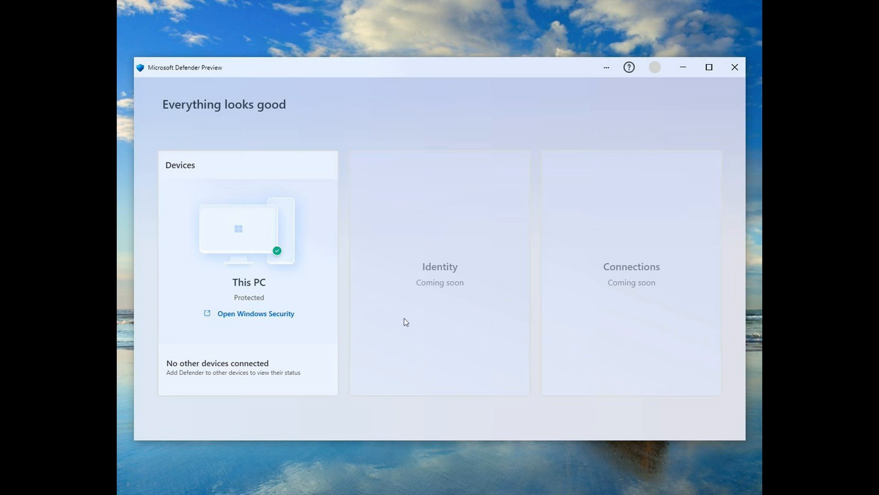
mouse_move(400, 331)
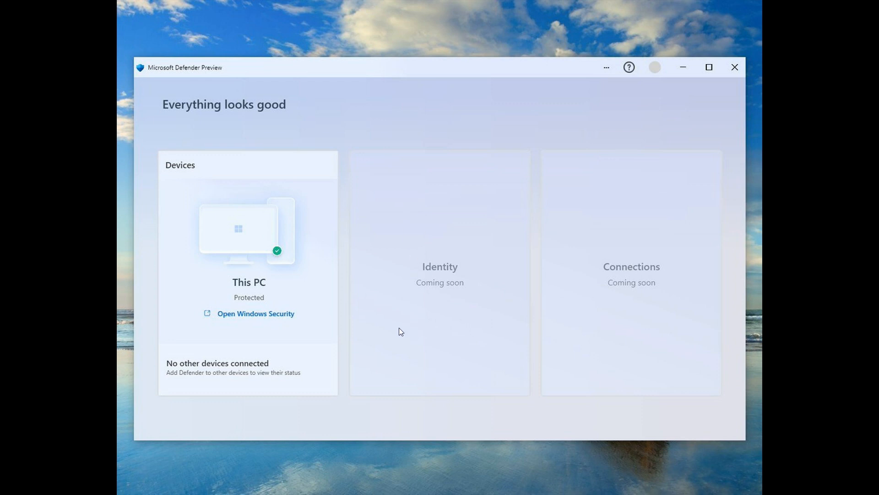
mouse_move(479, 196)
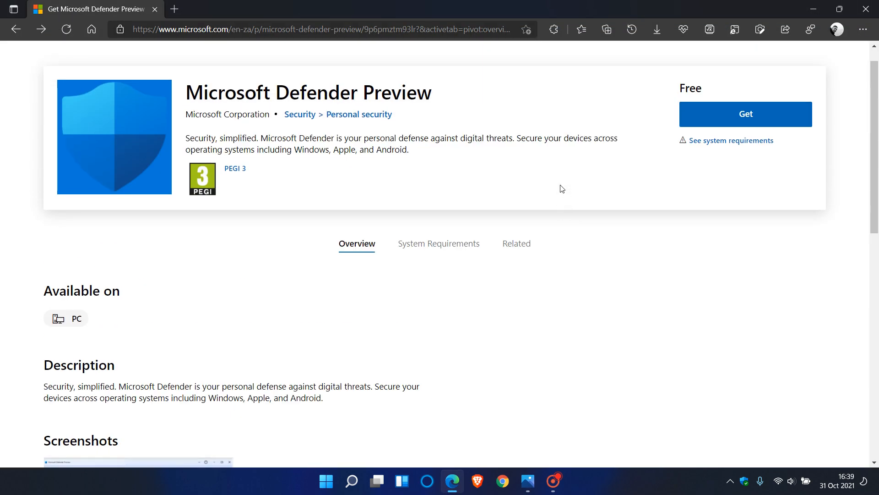
mouse_move(567, 192)
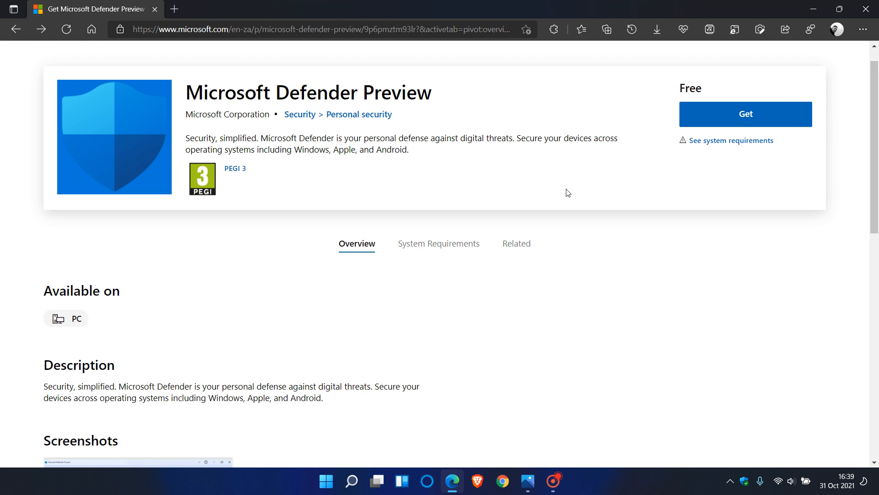
mouse_move(575, 189)
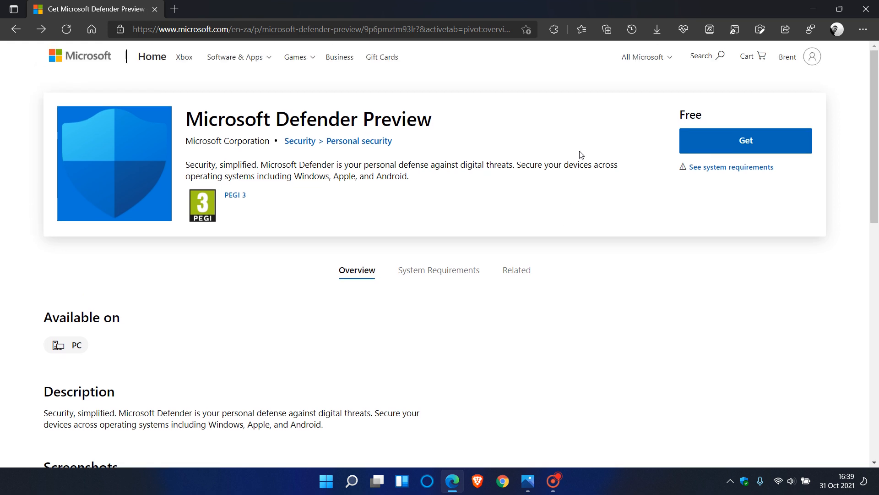
mouse_move(536, 122)
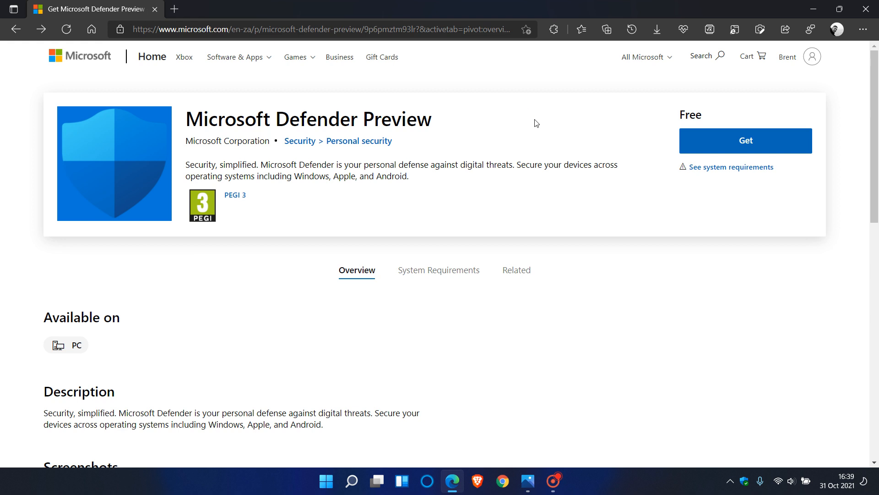
mouse_move(416, 137)
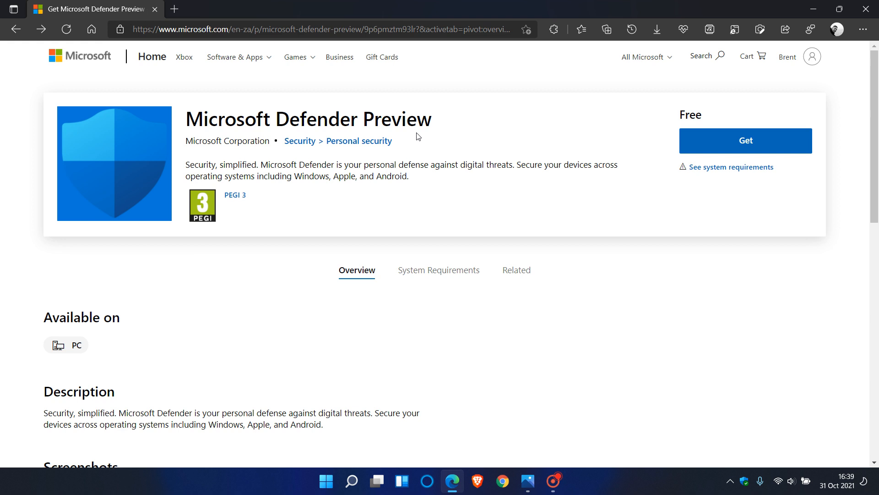
mouse_move(481, 129)
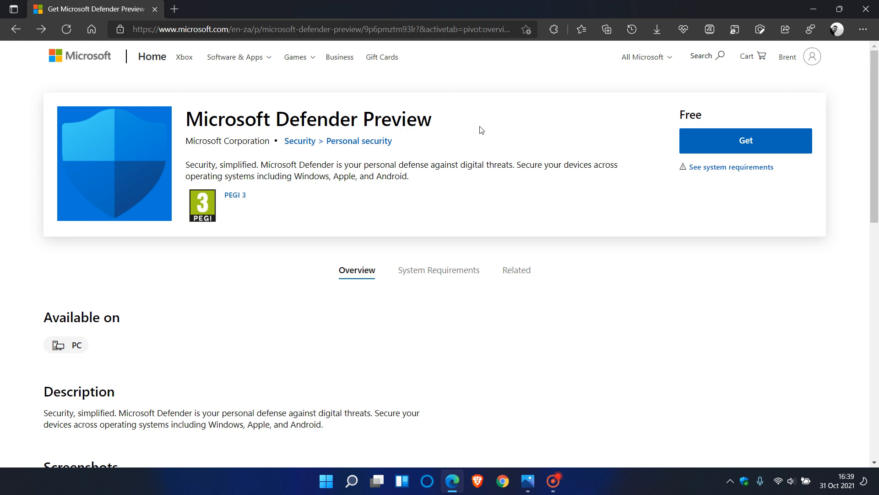
mouse_move(569, 126)
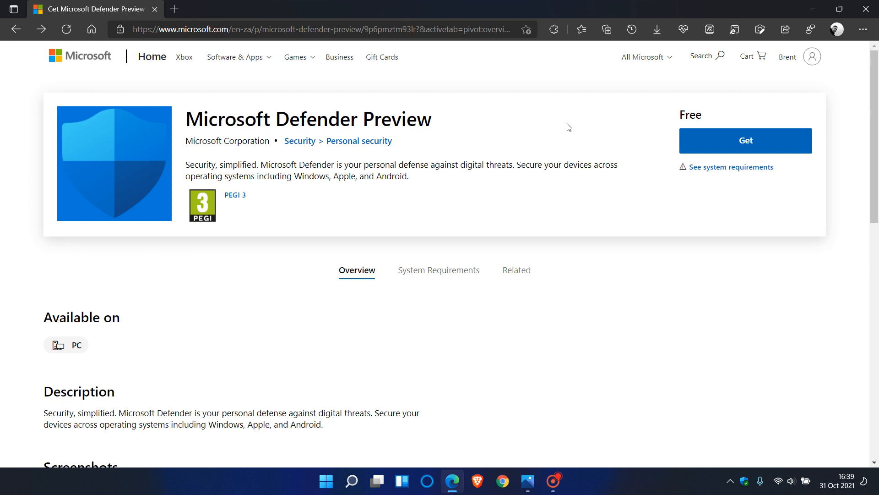
mouse_move(596, 127)
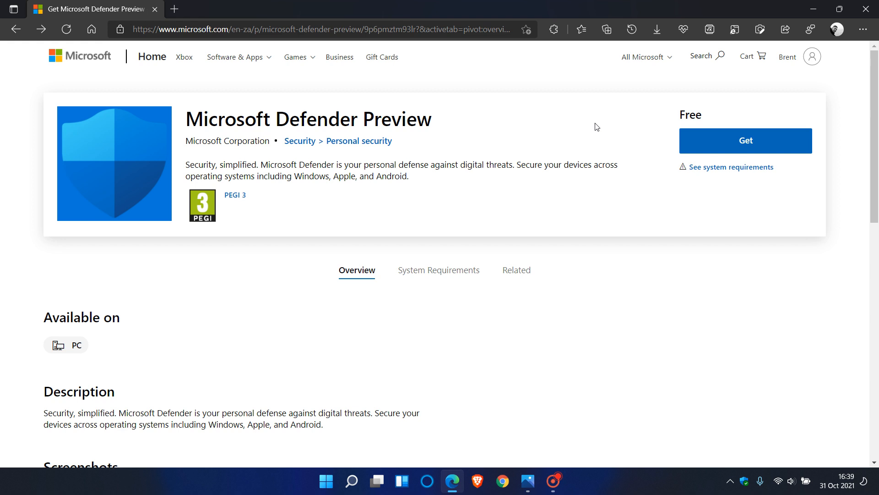
mouse_move(599, 134)
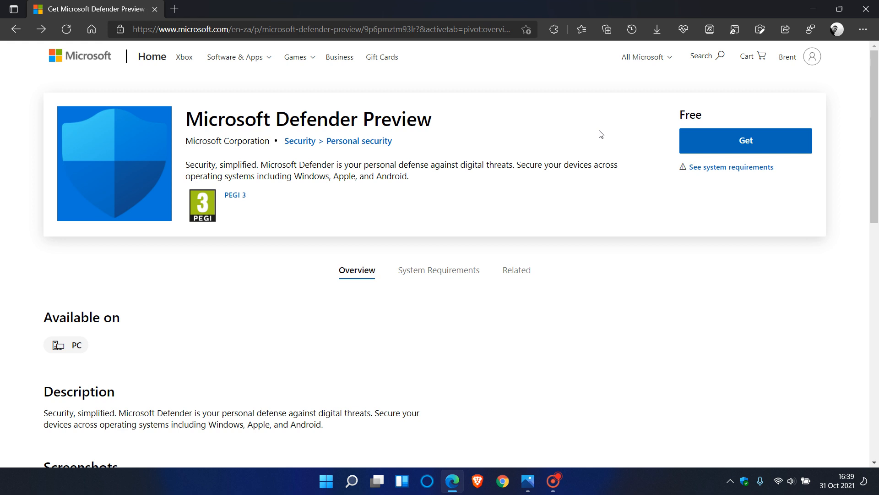
mouse_move(579, 142)
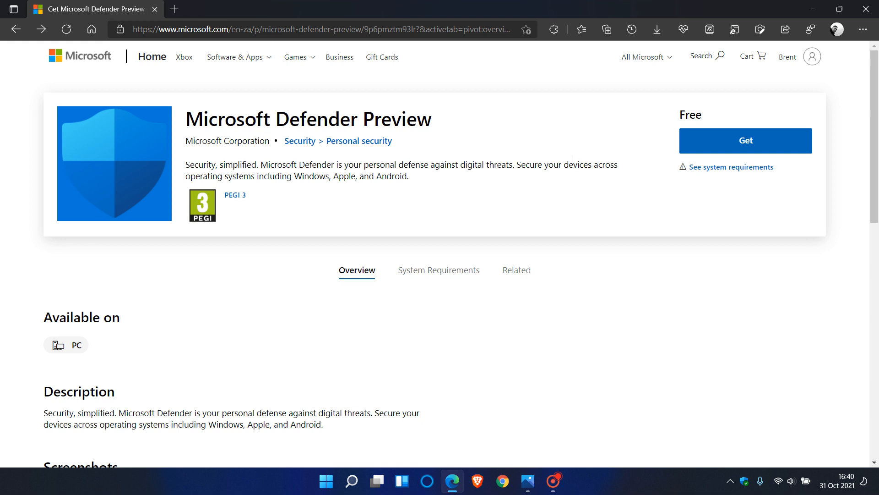
mouse_move(442, 116)
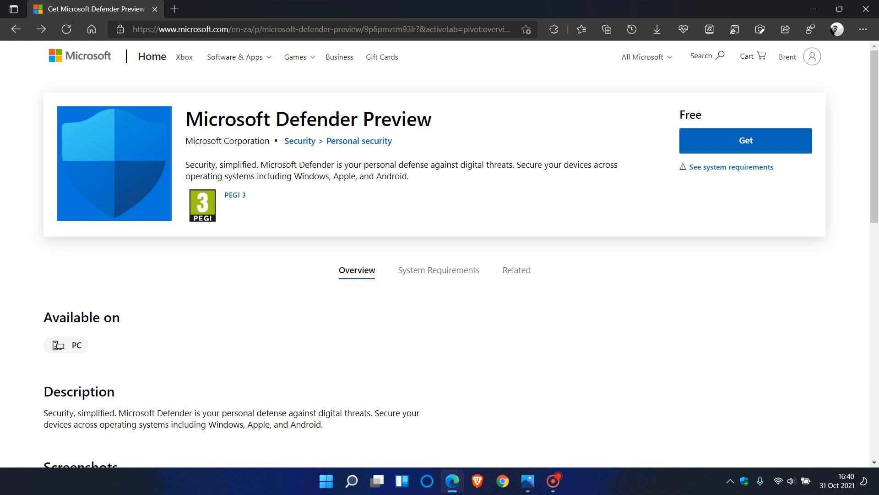
mouse_move(567, 146)
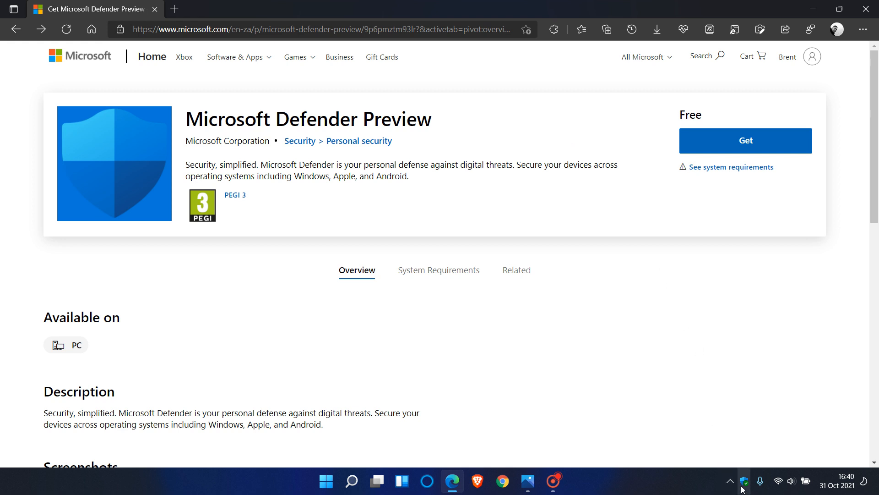
mouse_move(684, 297)
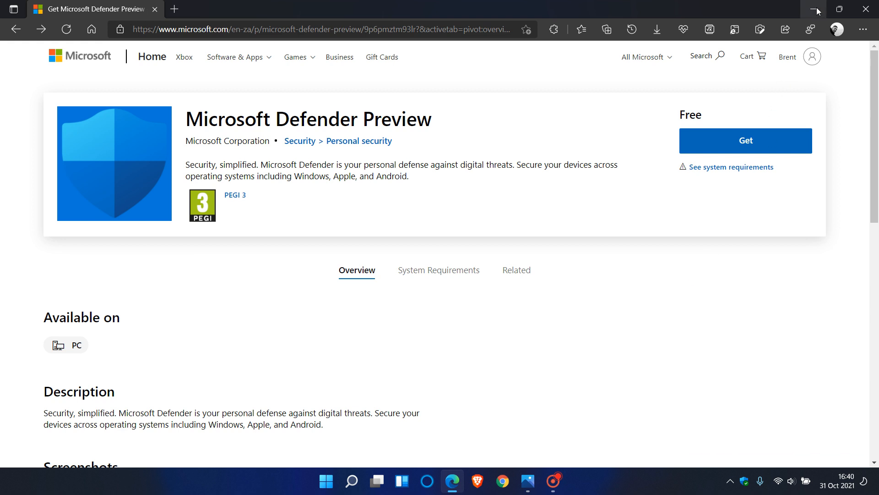
Minimize the browser to return to the empty Windows 11 desktop.
click(816, 10)
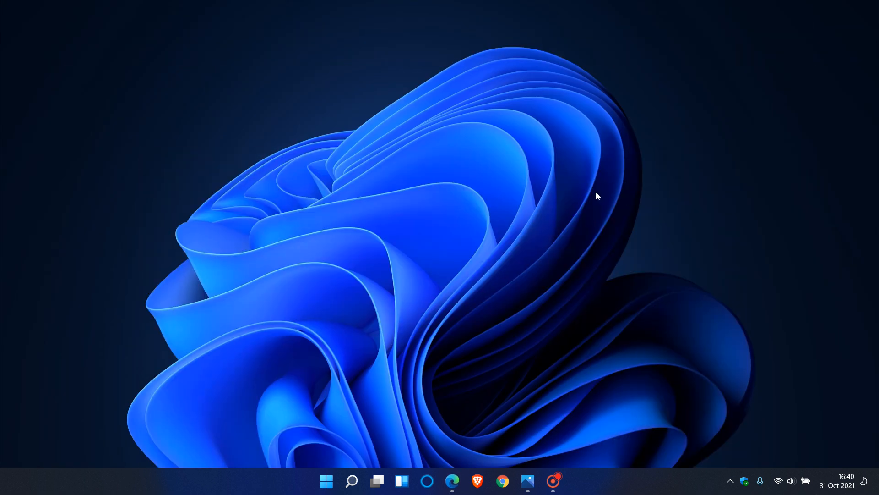